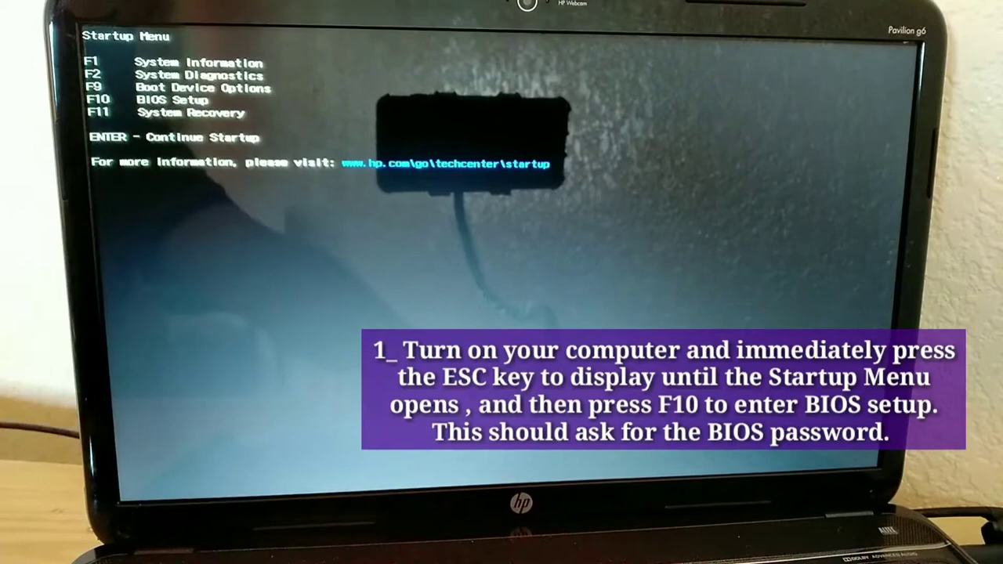
Enter BIOS Setup from the HP Startup Menu with F10, reaching the administrator password prompt.
{"action": "key", "text": "F10"}
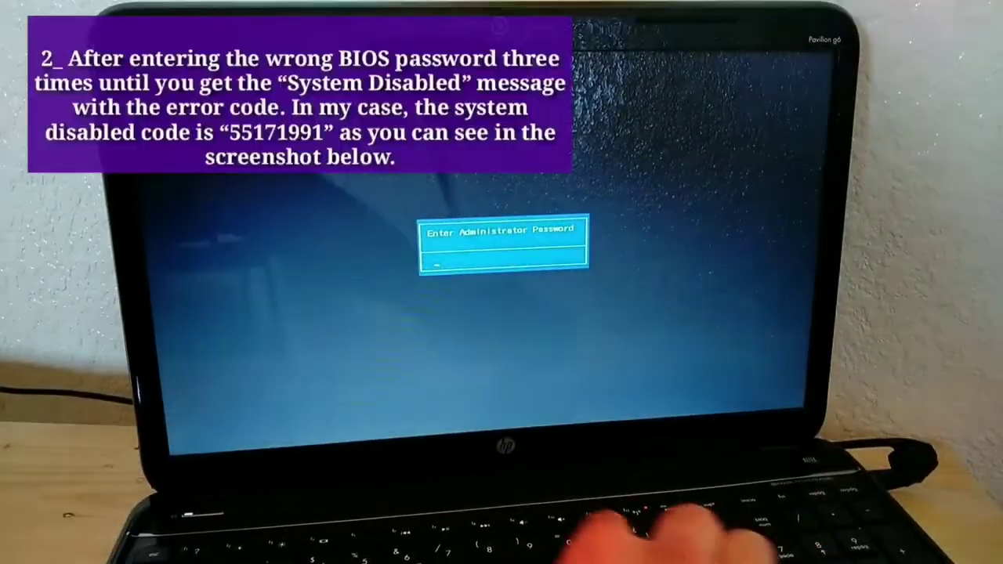
Submit the wrong guess 'password' at the Enter Administrator Password prompt.
{"action": "type", "text": "password"}
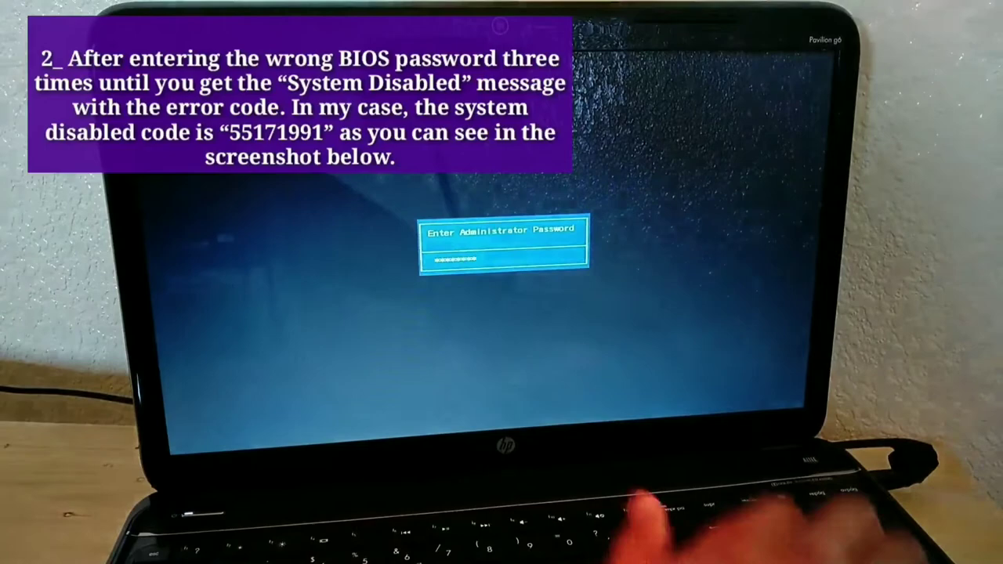
{"action": "key", "text": "enter"}
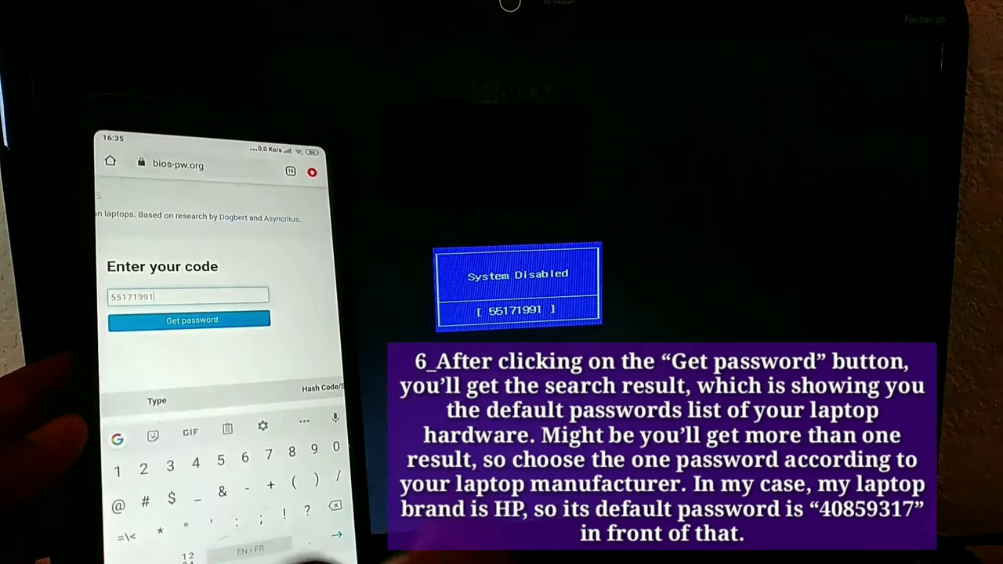
{"action": "left_click", "coordinate": [188, 319]}
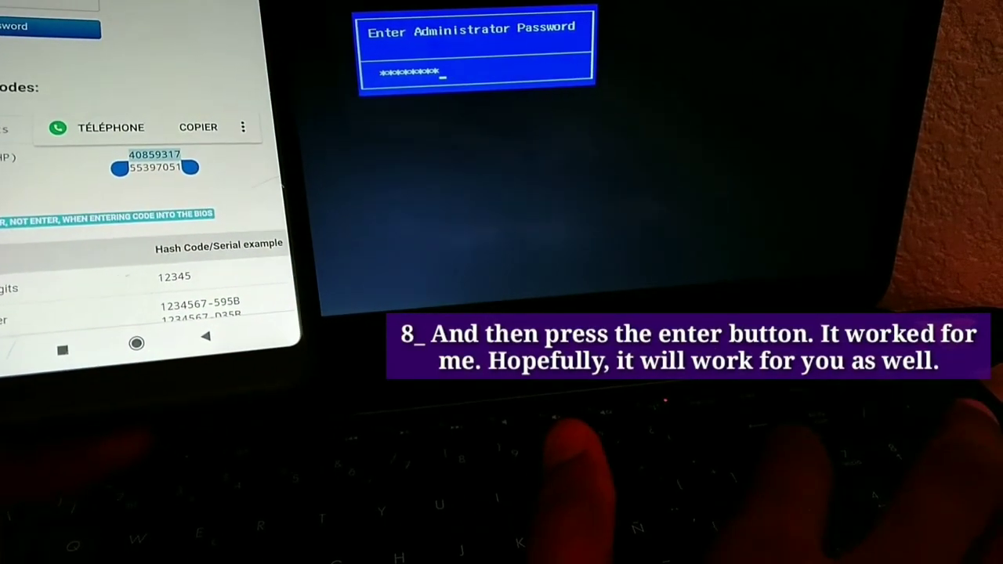
{"action": "key", "text": "enter"}
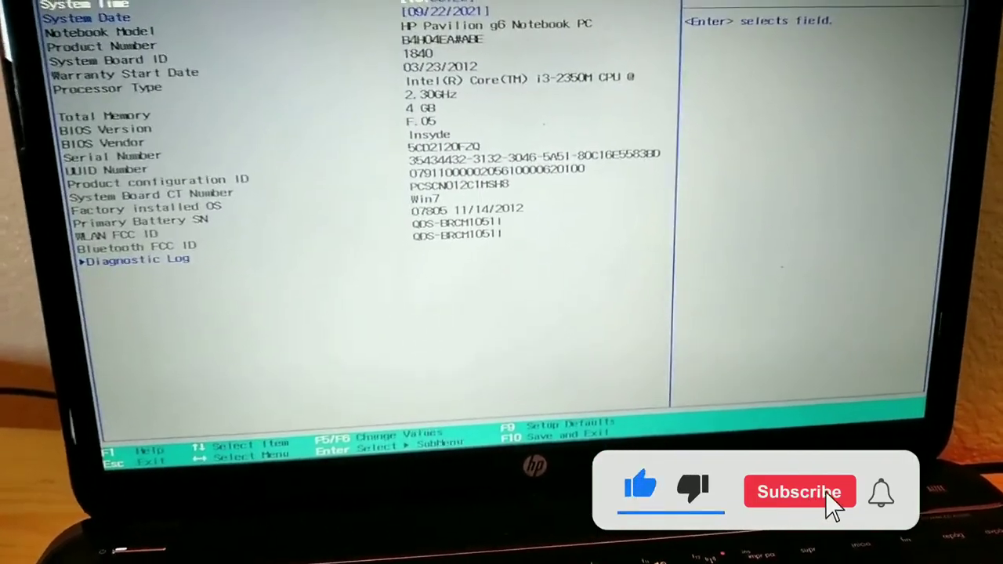
{"action": "left_click", "coordinate": [799, 492]}
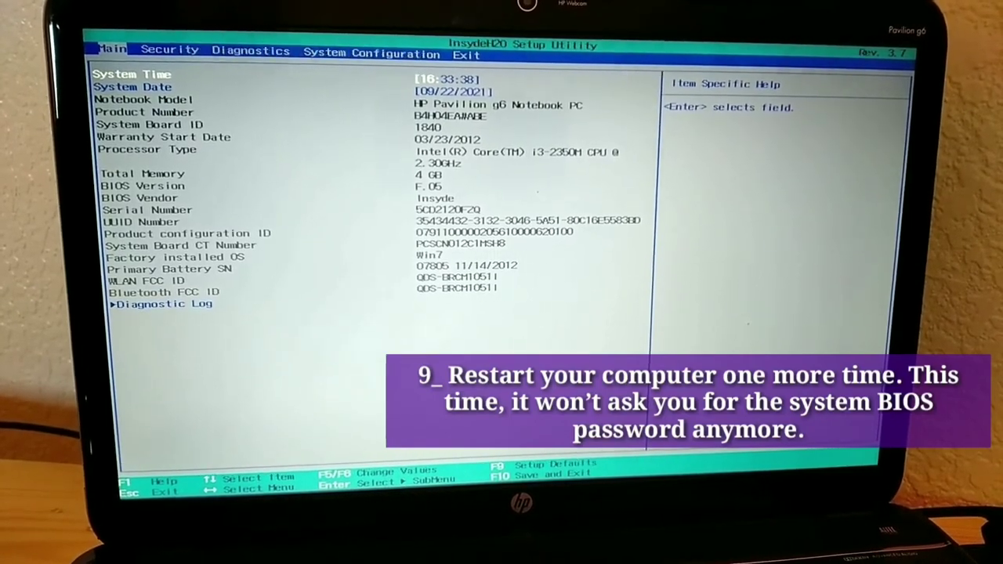
Verify Administrator and Power-On passwords read Clear on Security, then request Exit Saving Changes.
{"action": "left_click", "coordinate": [168, 49]}
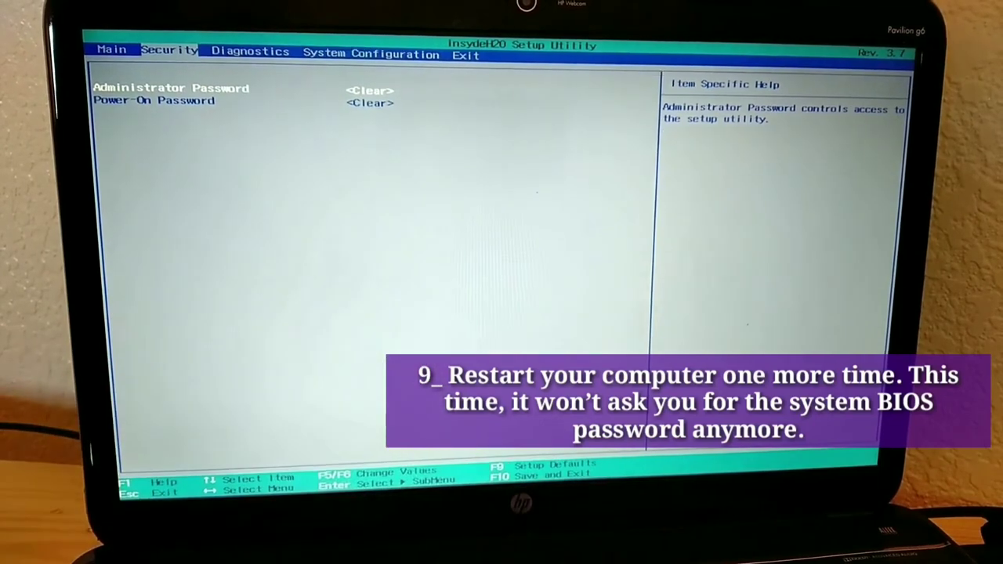
{"action": "key", "text": "F10"}
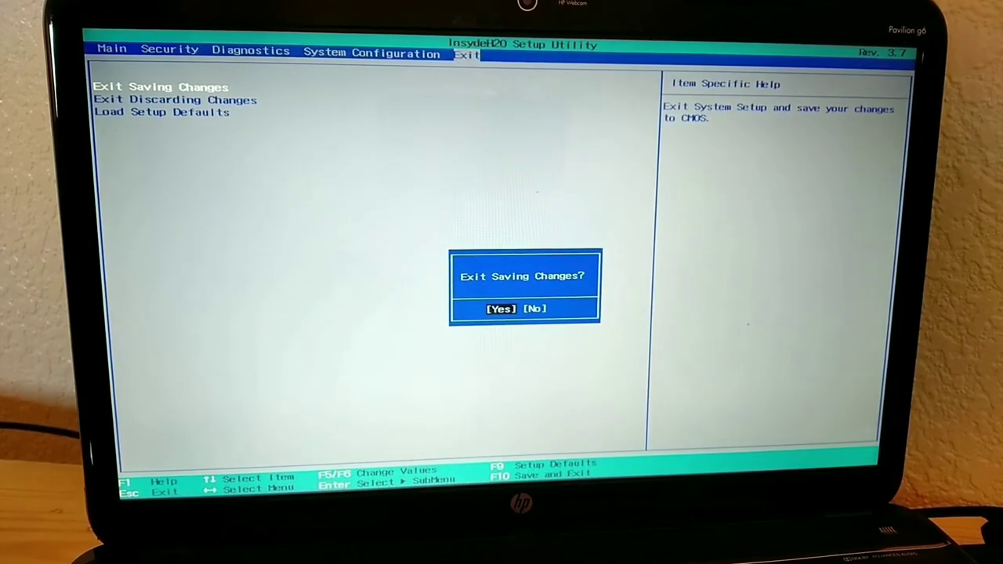
Confirm saving with Yes, reboot into setup without a password, and see both passwords Clear on Security.
{"action": "left_click", "coordinate": [501, 307]}
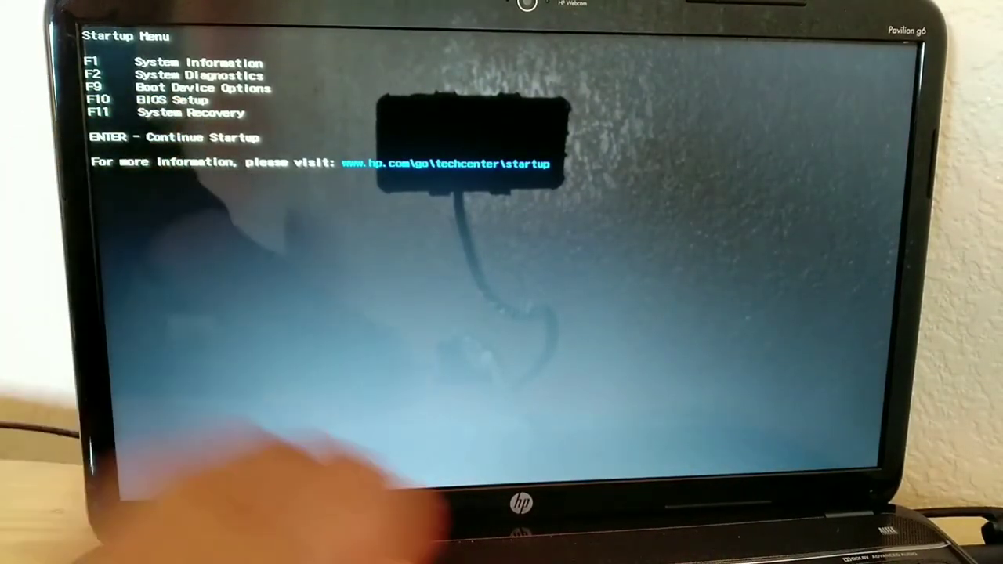
{"action": "key", "text": "f10"}
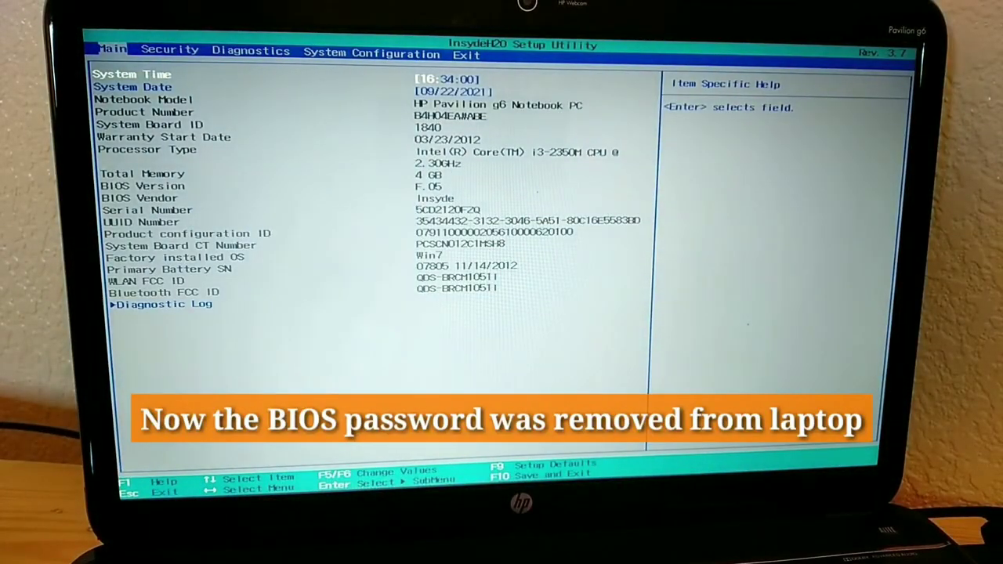
{"action": "left_click", "coordinate": [169, 48]}
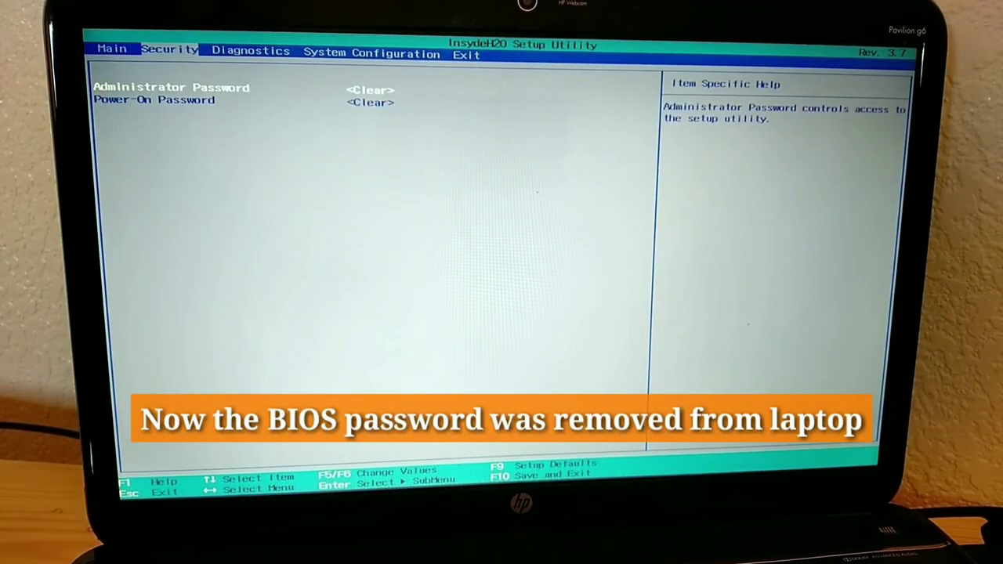